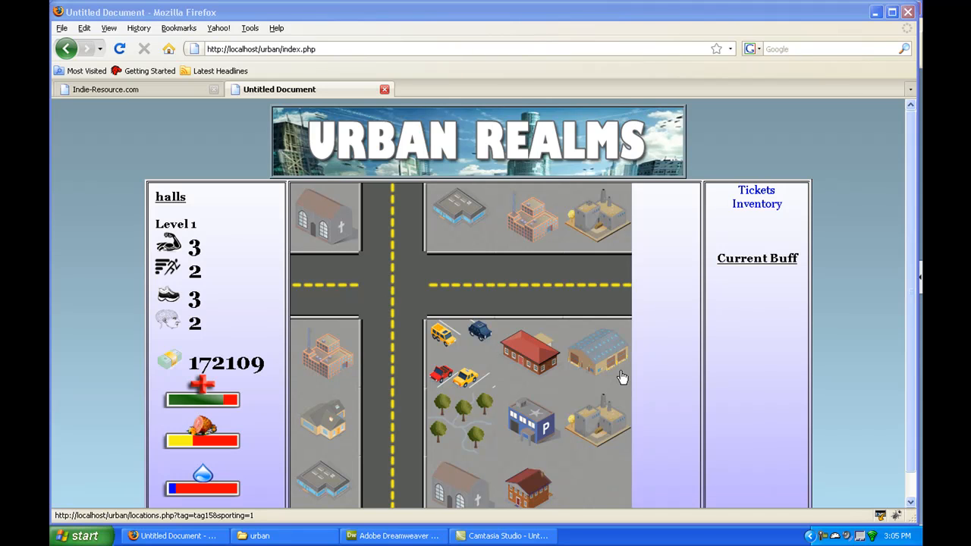
pyautogui.moveTo(610, 392)
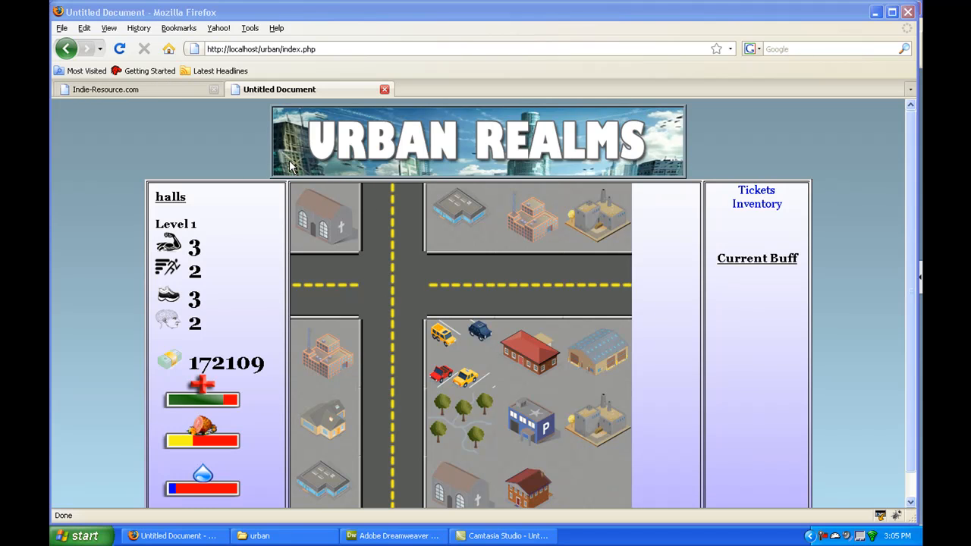
pyautogui.moveTo(571, 328)
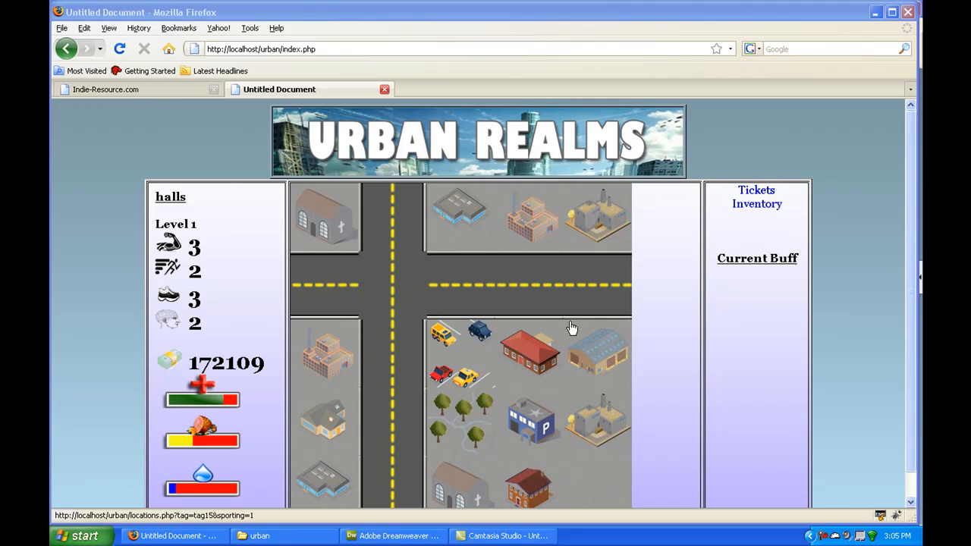
pyautogui.moveTo(452, 319)
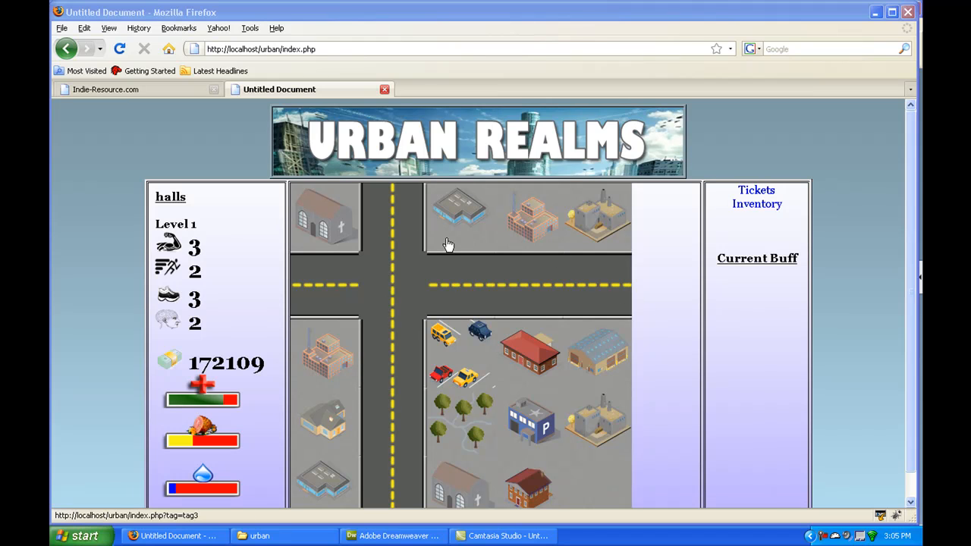
pyautogui.moveTo(441, 252)
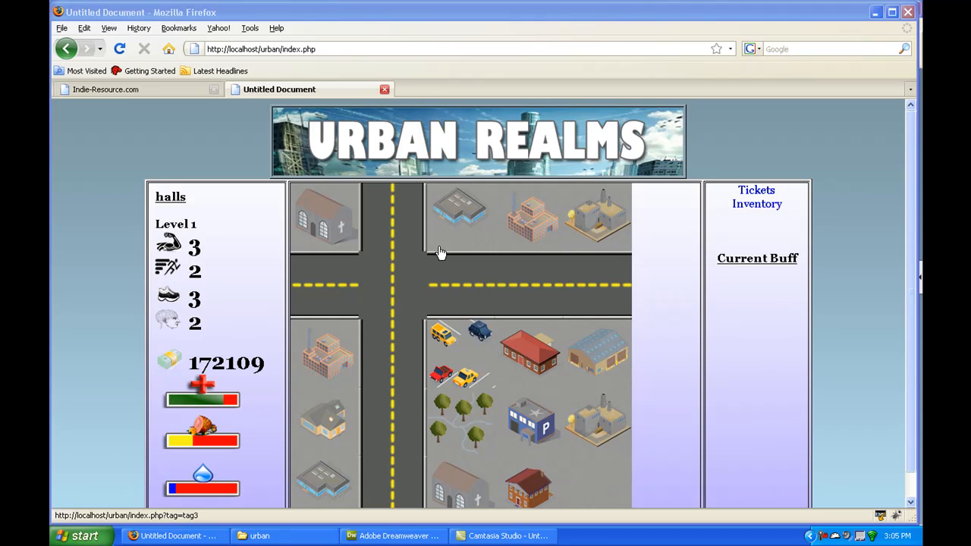
pyautogui.moveTo(349, 205)
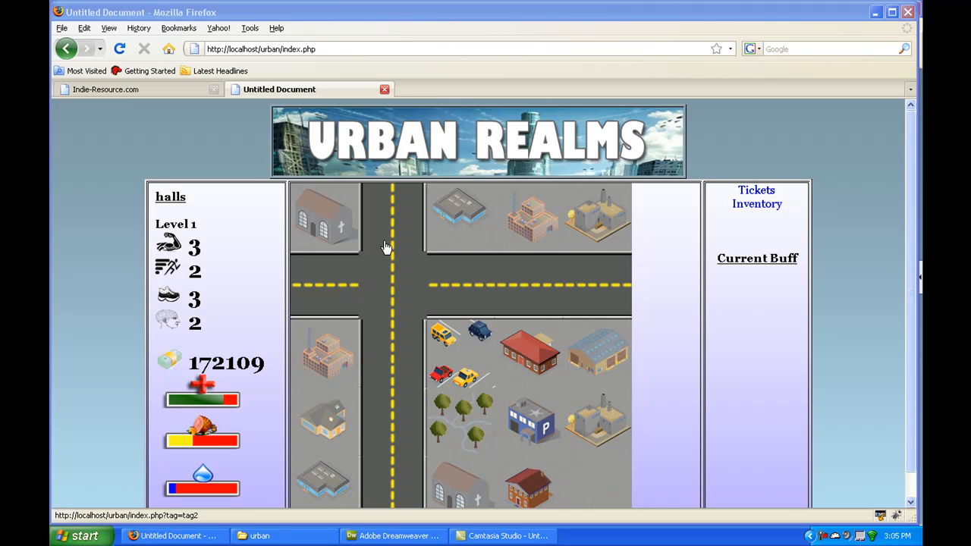
pyautogui.moveTo(258, 170)
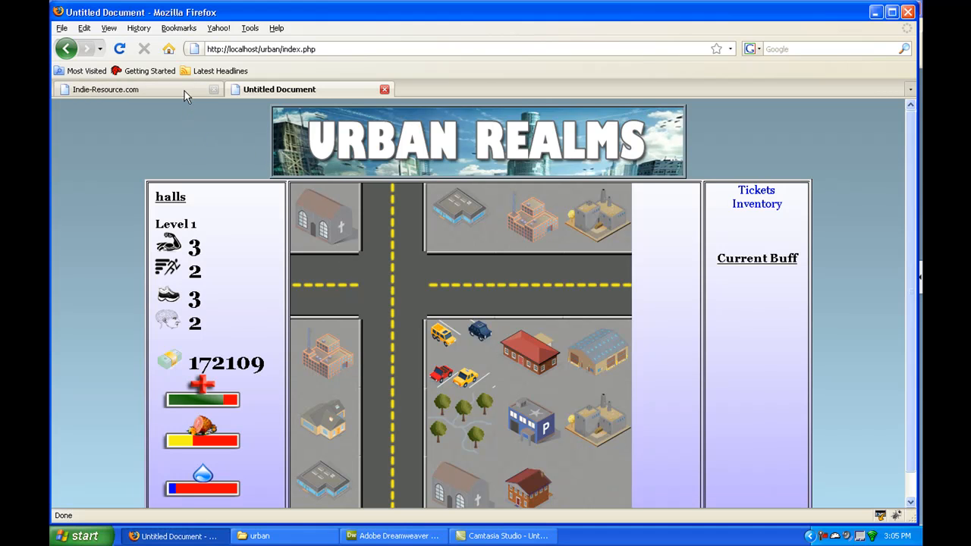
# Switch to the Indie-Resource.com tab showing the 09 Award winners news
pyautogui.click(105, 88)
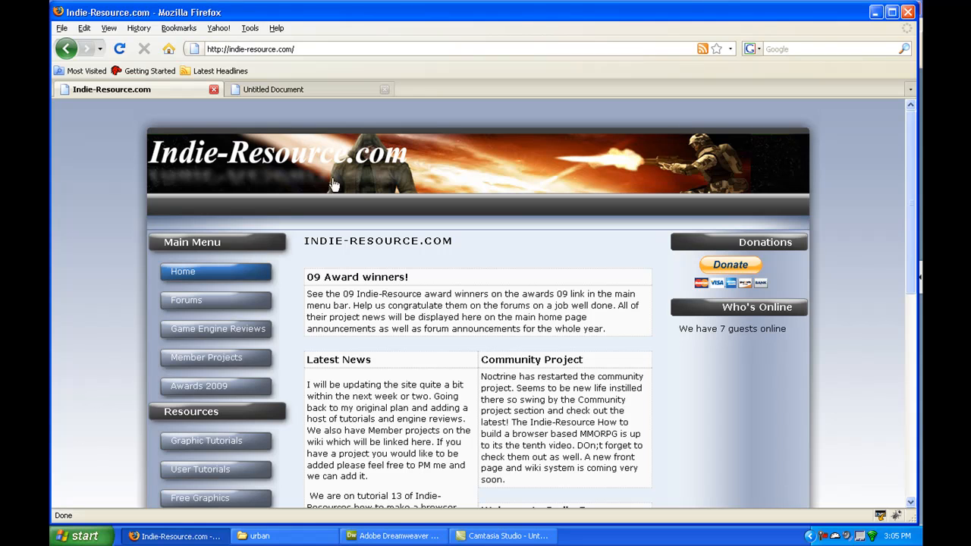
pyautogui.moveTo(297, 190)
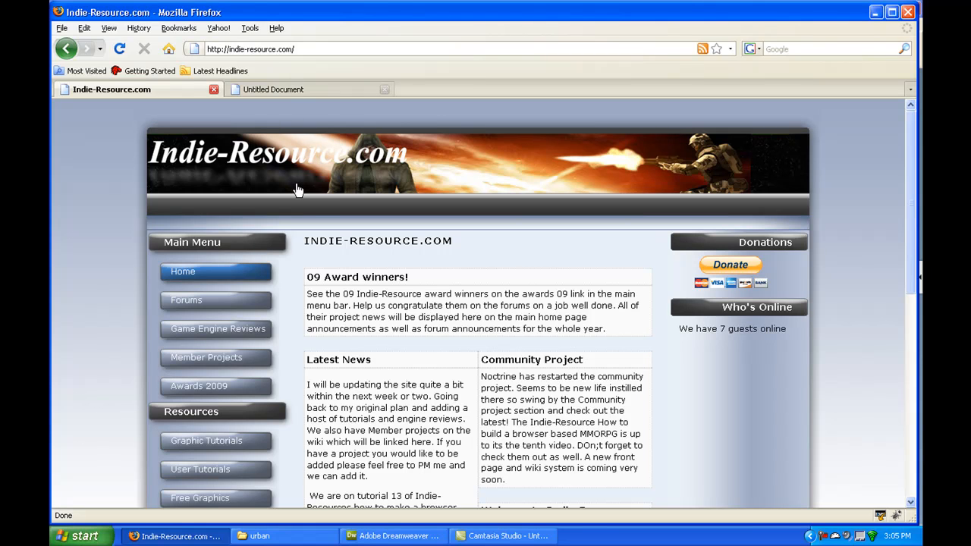
pyautogui.moveTo(311, 295)
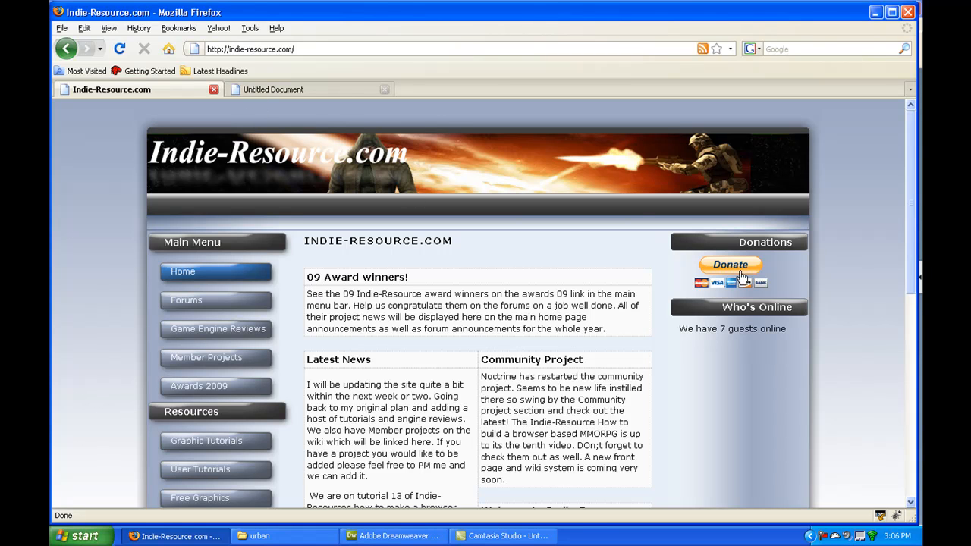
pyautogui.moveTo(474, 264)
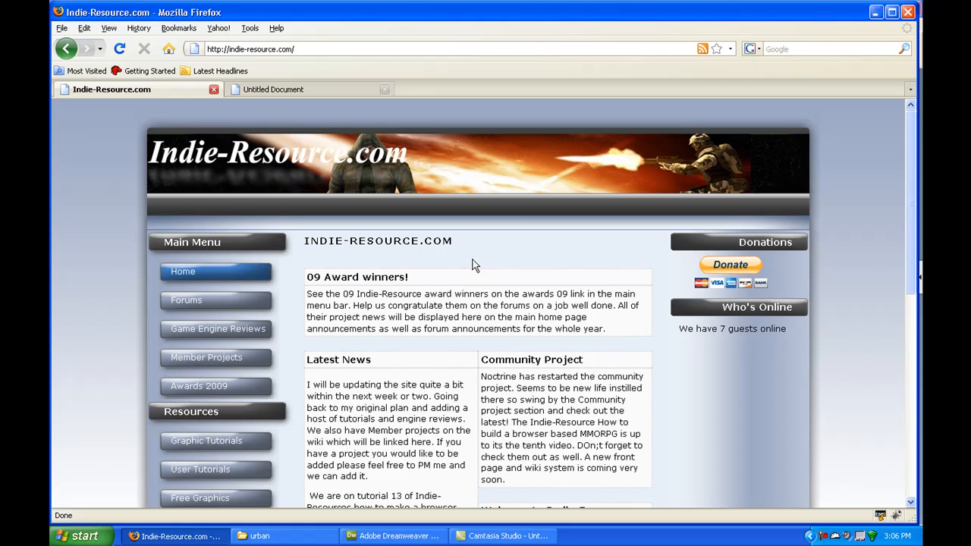
pyautogui.moveTo(432, 260)
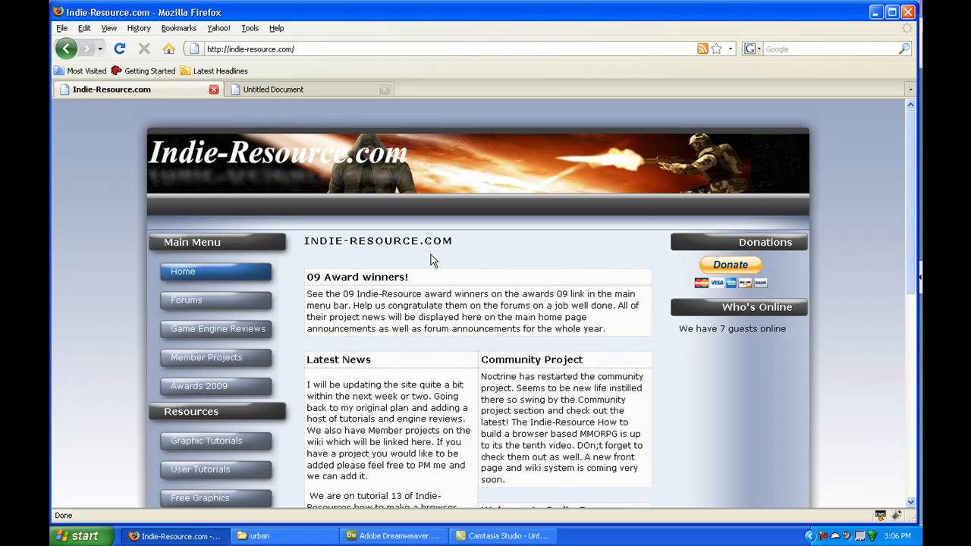
pyautogui.moveTo(696, 276)
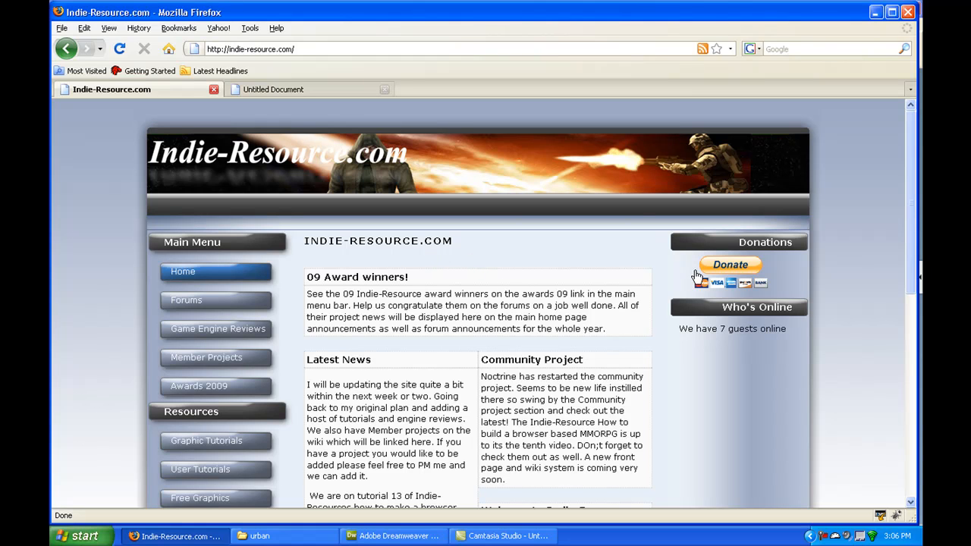
pyautogui.moveTo(315, 106)
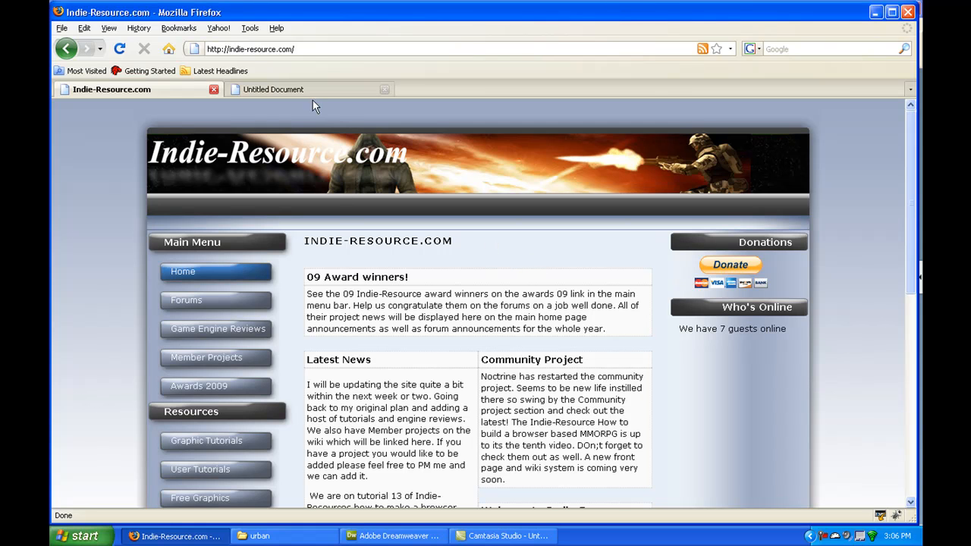
# Flip between the Urban Realms town map and the Indie-Resource.com home page, ending on the home page
pyautogui.click(273, 87)
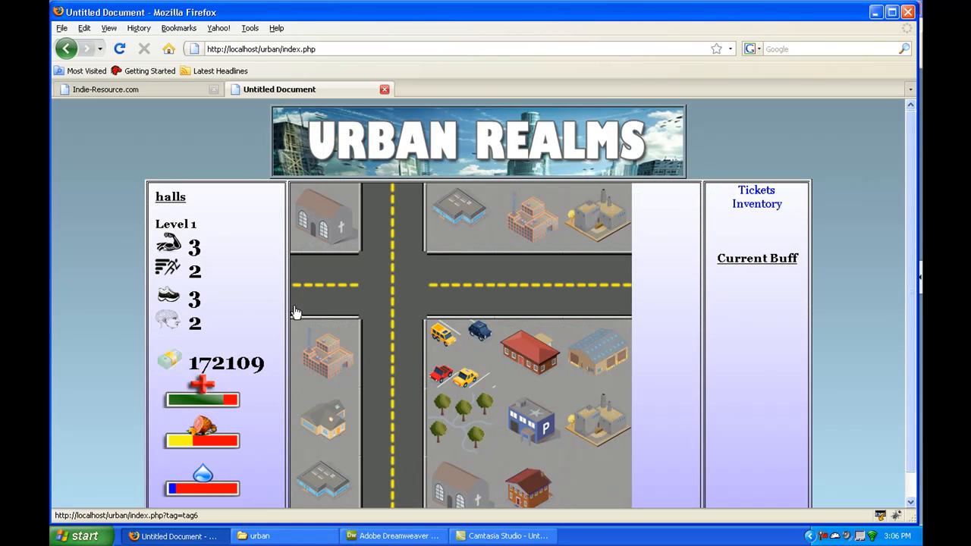
pyautogui.moveTo(387, 281)
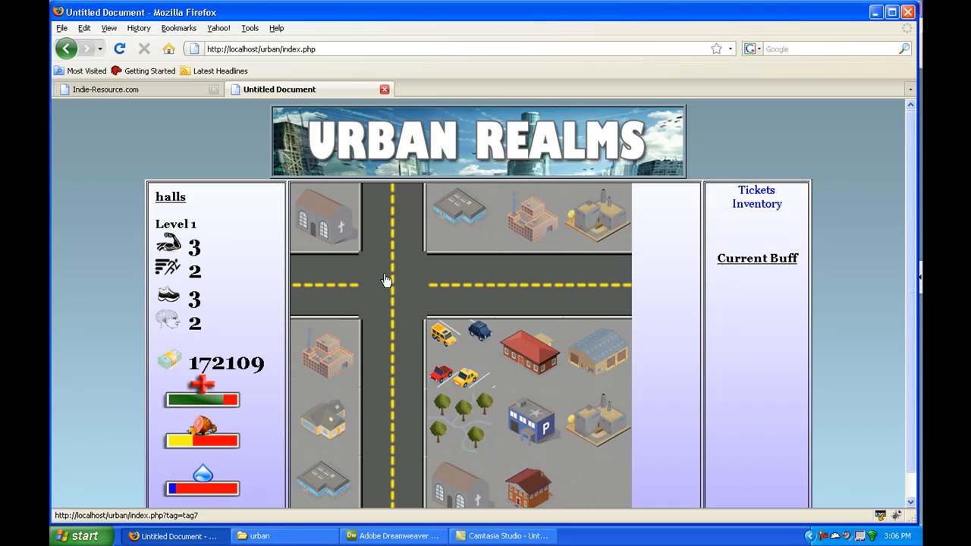
pyautogui.moveTo(340, 215)
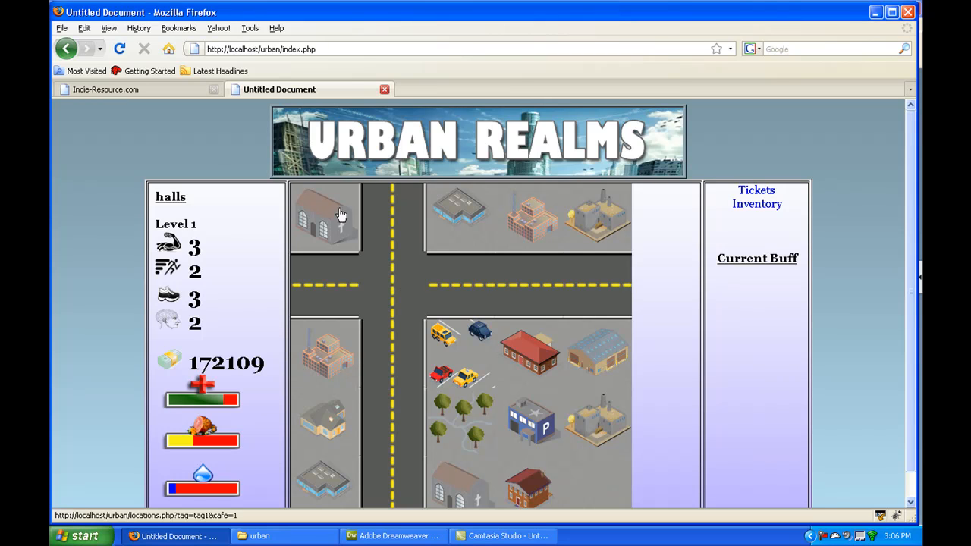
pyautogui.click(106, 88)
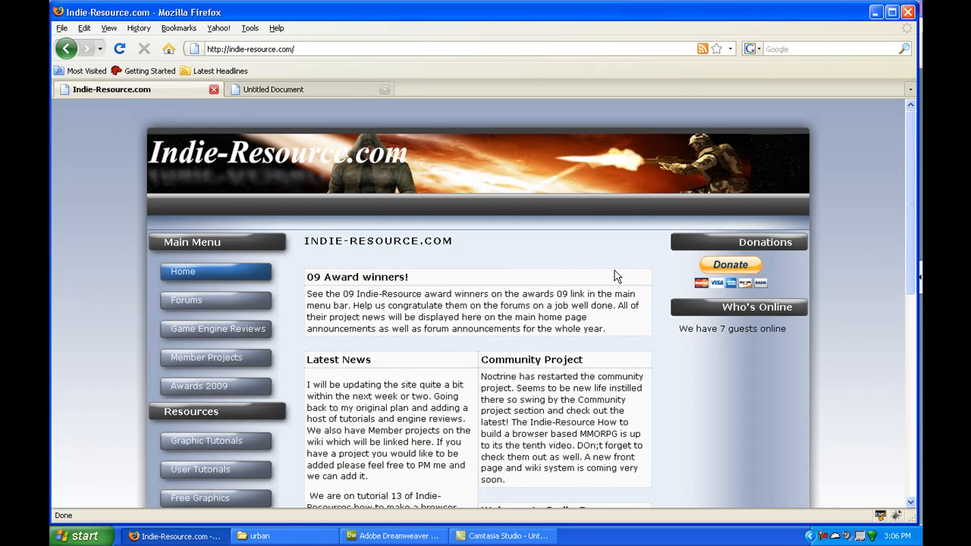
pyautogui.moveTo(706, 252)
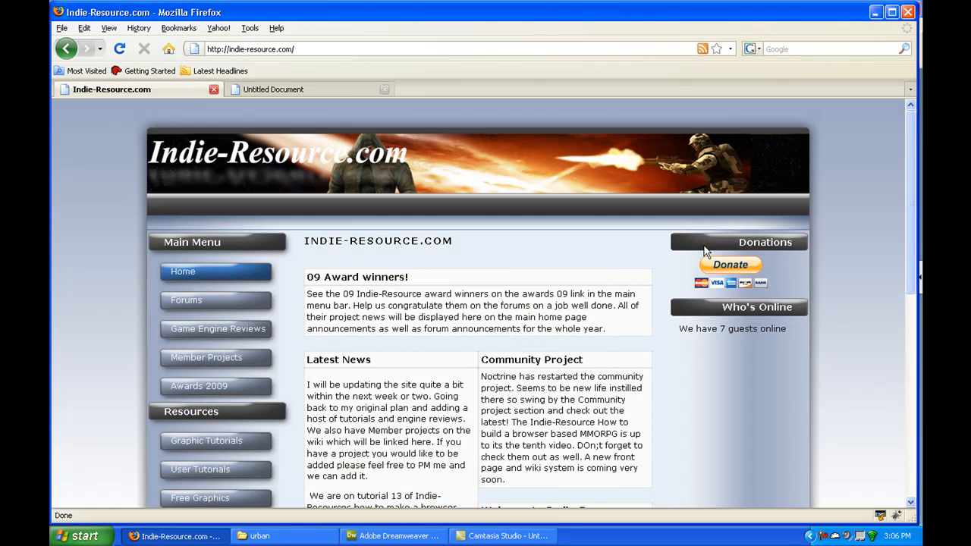
pyautogui.moveTo(291, 93)
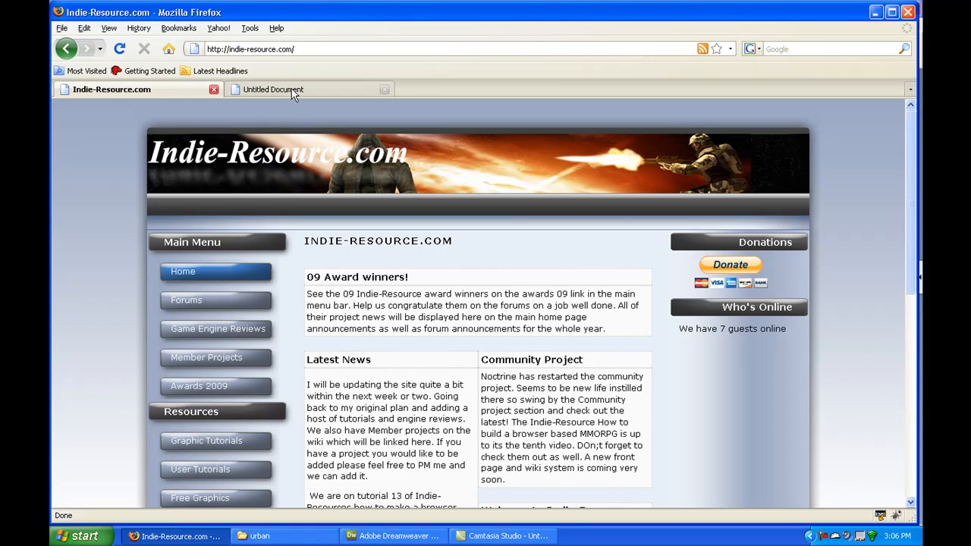
pyautogui.click(273, 88)
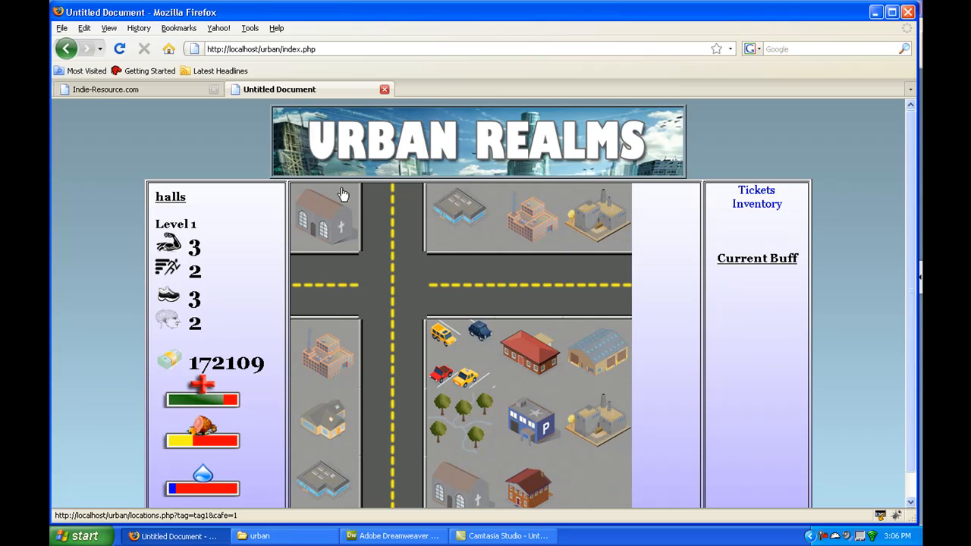
pyautogui.moveTo(181, 103)
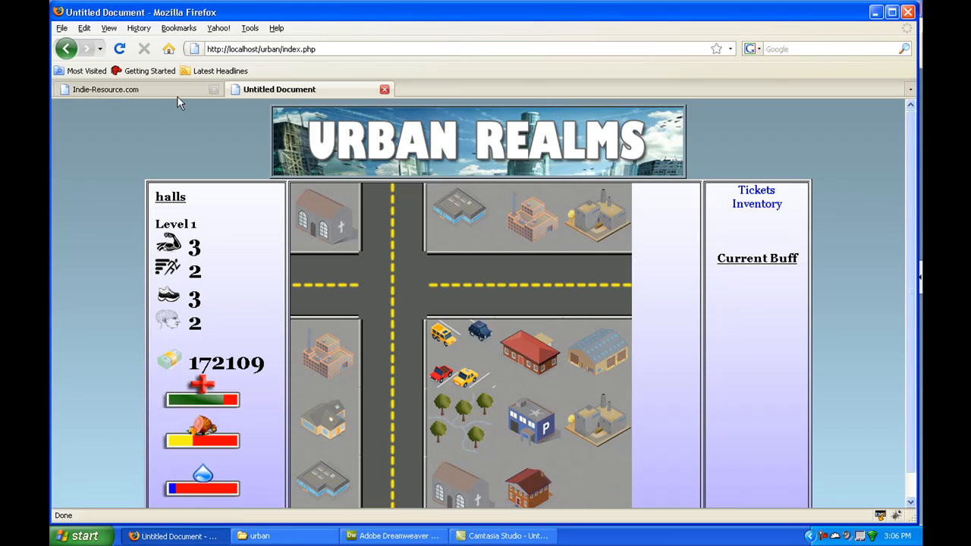
pyautogui.click(105, 88)
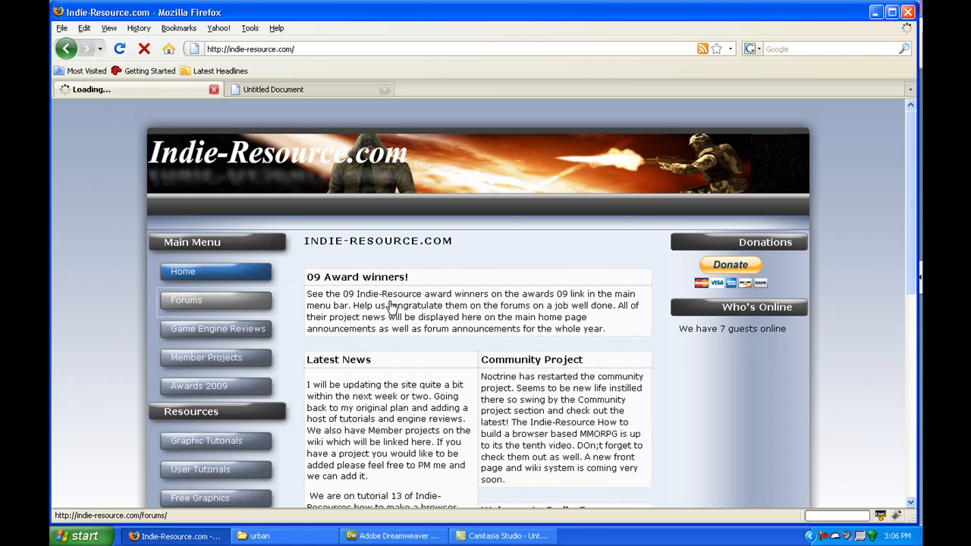
# Browse the forum board index — General, Engine Discussion, Game Development, Tutorials — and return to its top
pyautogui.click(187, 300)
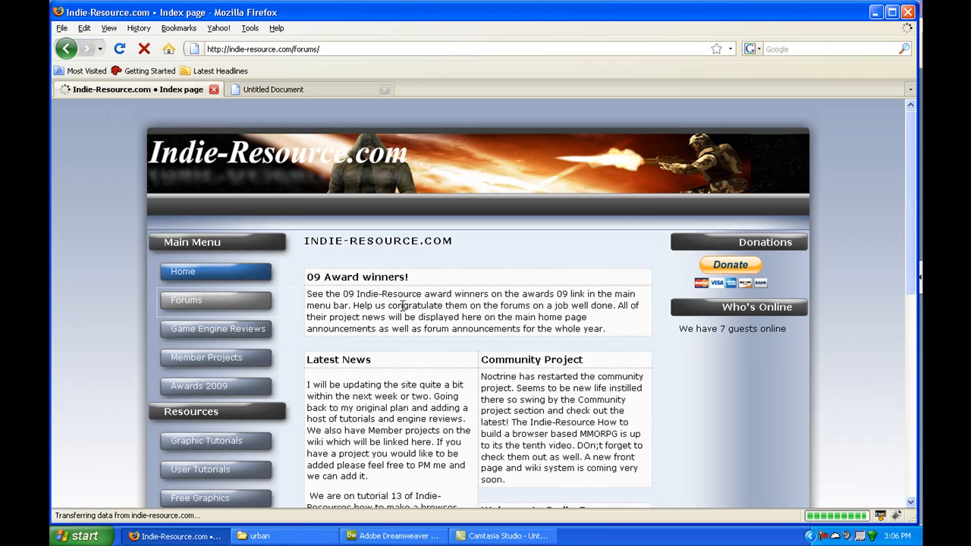
pyautogui.click(185, 301)
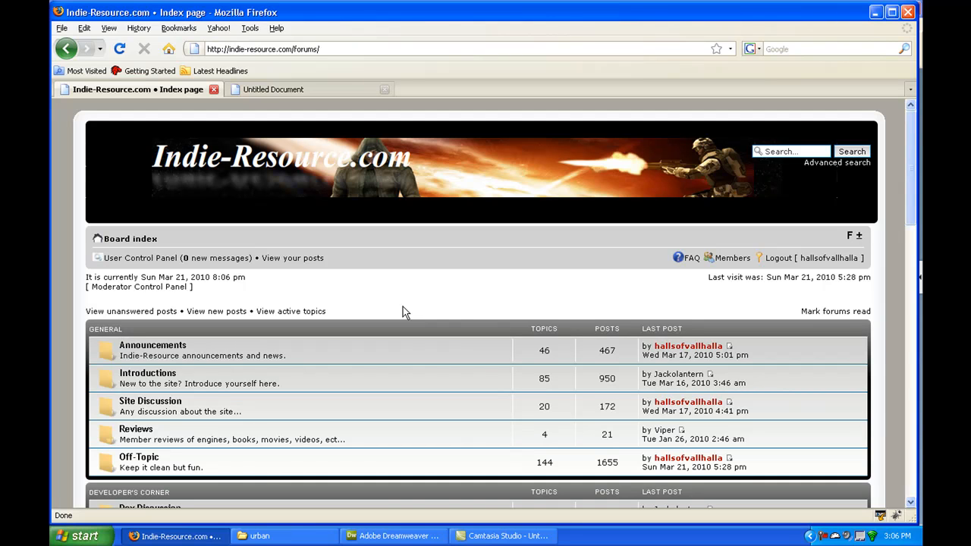
pyautogui.scroll(-3)
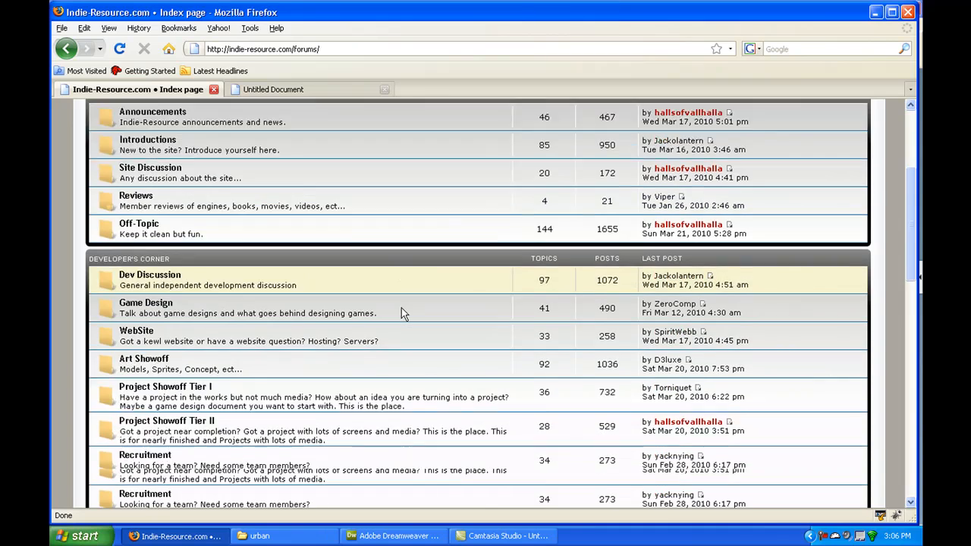
pyautogui.scroll(-3)
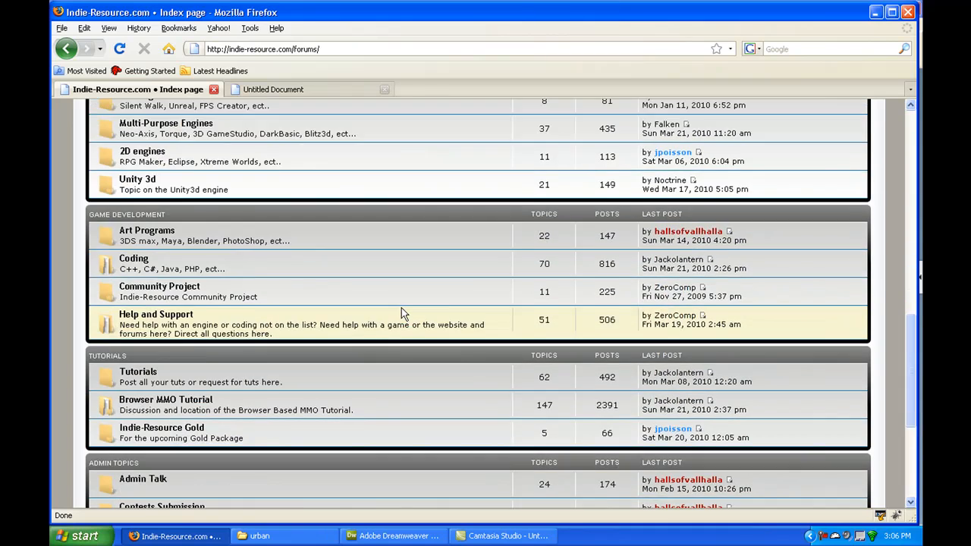
pyautogui.scroll(3)
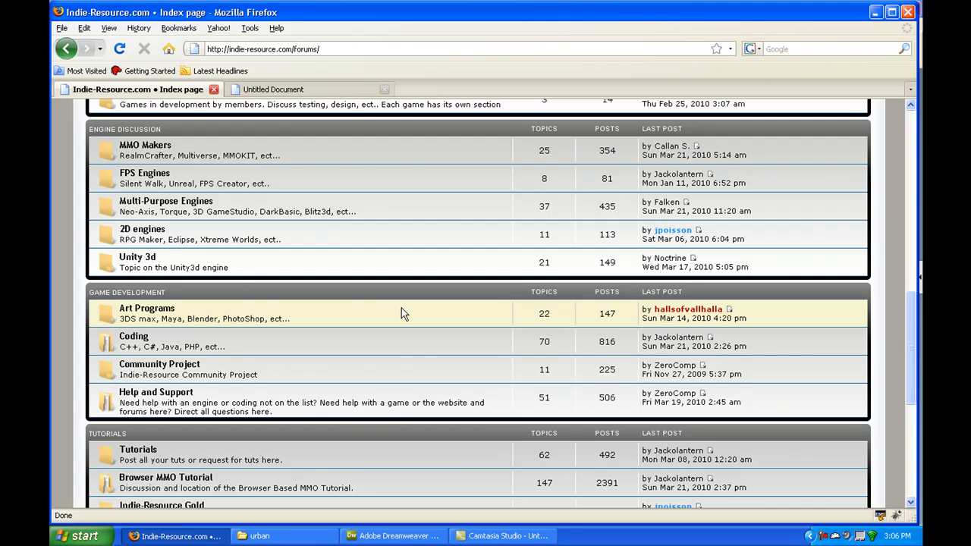
pyautogui.scroll(3)
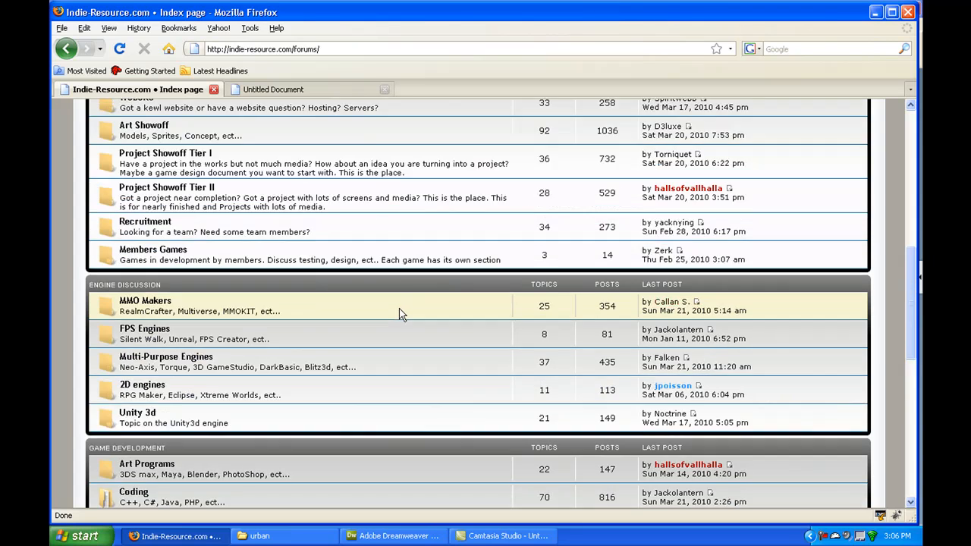
pyautogui.scroll(3)
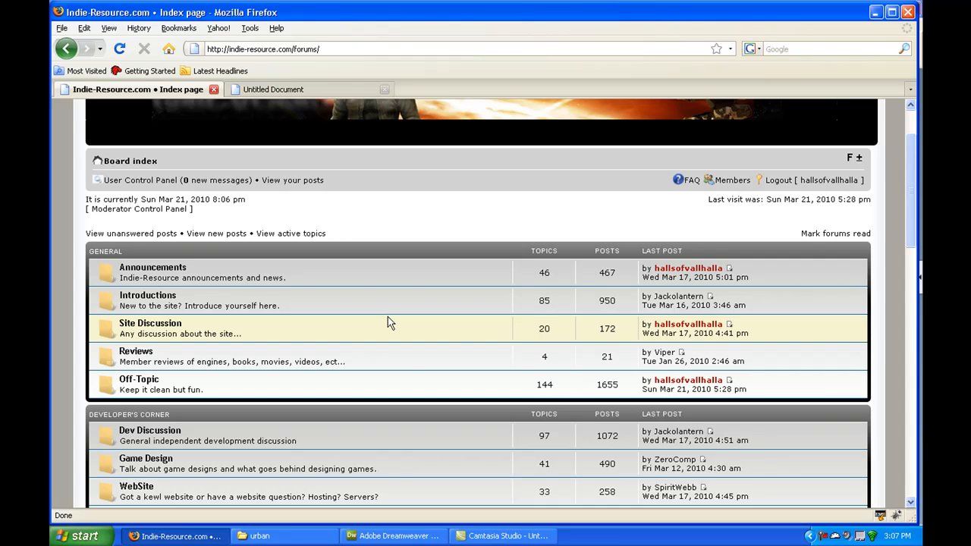
pyautogui.scroll(3)
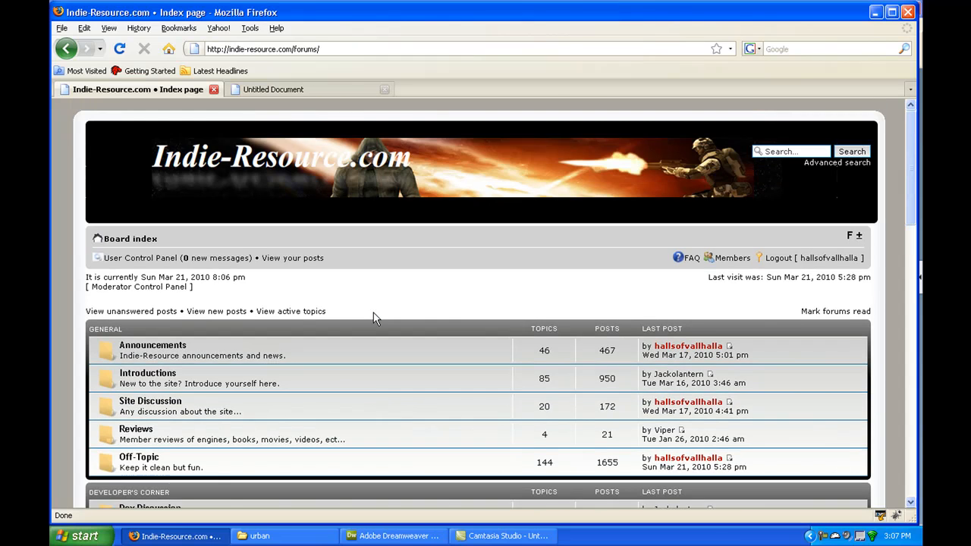
pyautogui.moveTo(393, 317)
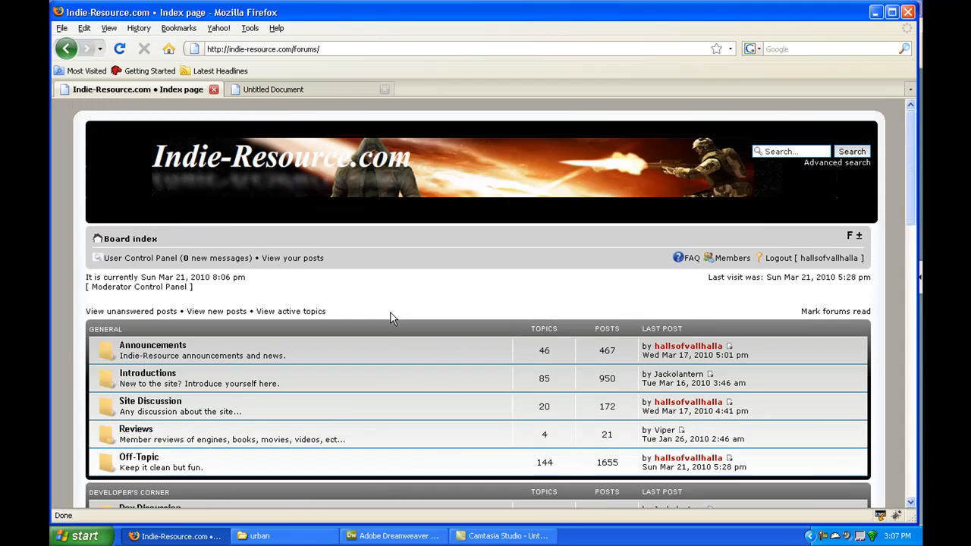
pyautogui.moveTo(243, 155)
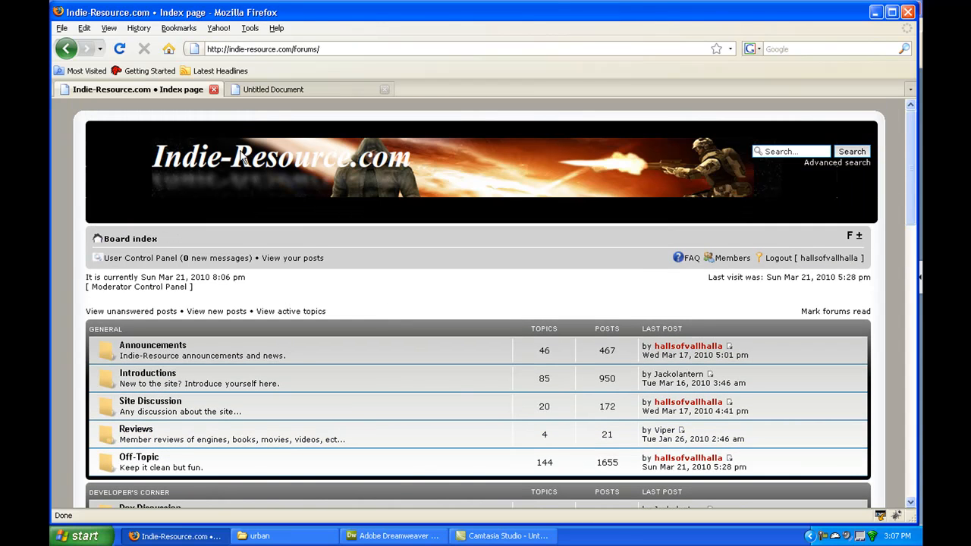
# Switch back to the Urban Realms game tab
pyautogui.click(279, 88)
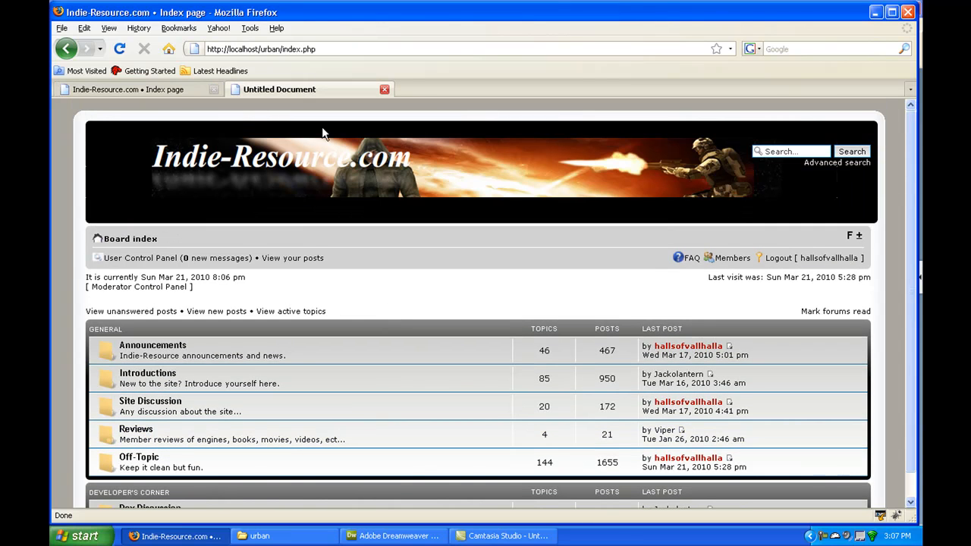
# View the Urban Realms city map and stats, then return to the Indie-Resource forum index
pyautogui.click(279, 88)
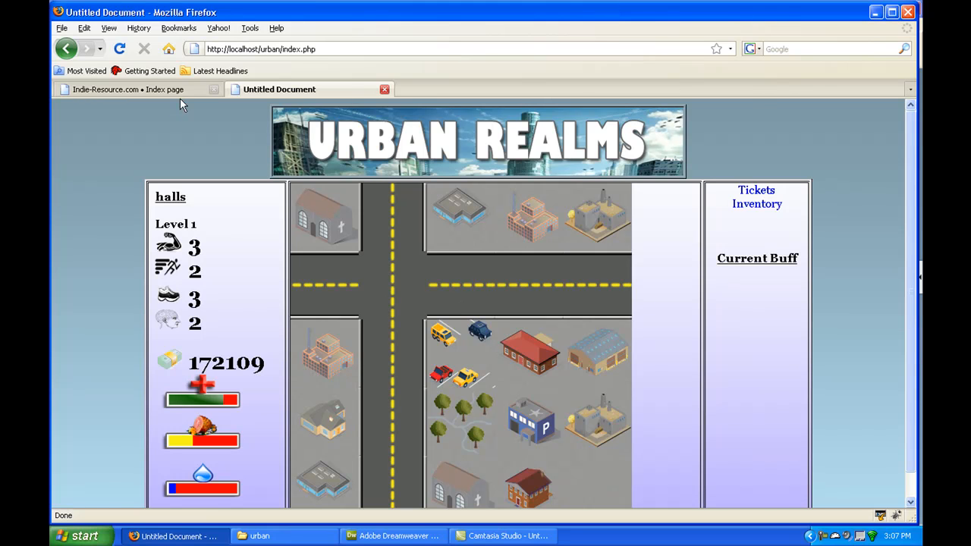
pyautogui.click(122, 88)
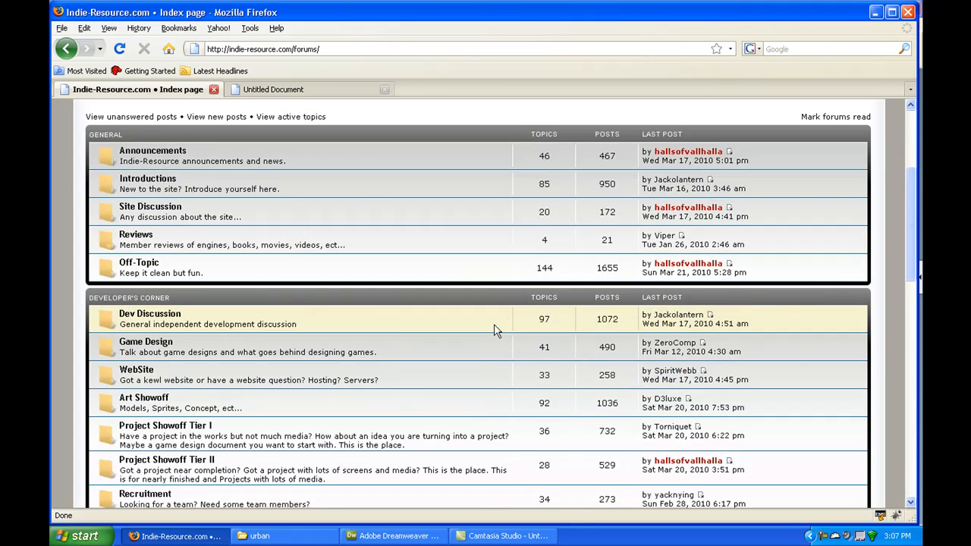
# Enter the Indie-Resource Gold forum from the board index
pyautogui.scroll(-3)
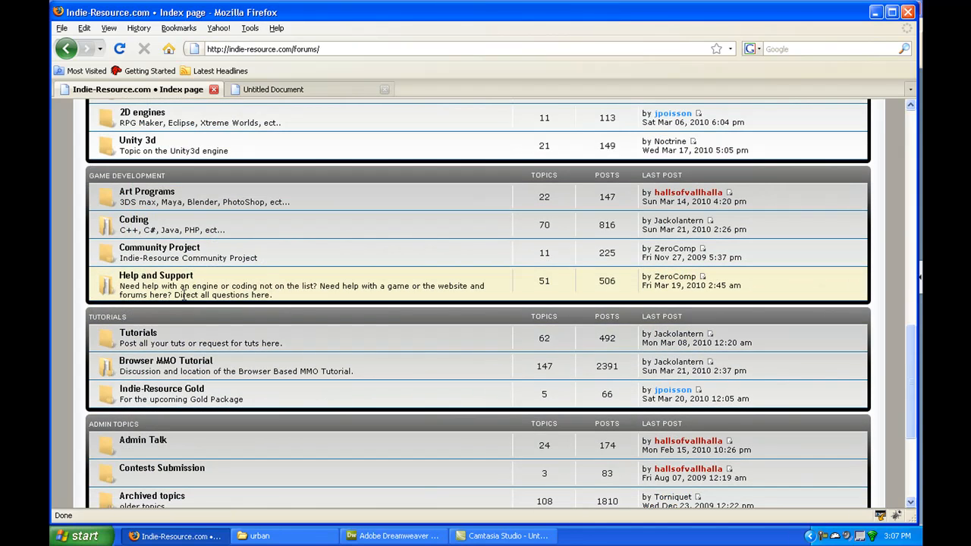
pyautogui.click(161, 388)
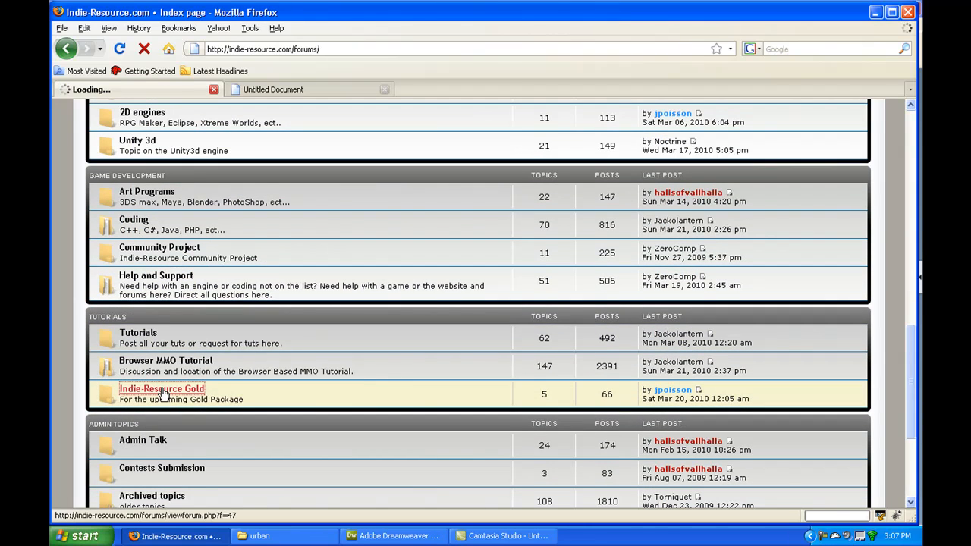
pyautogui.click(161, 388)
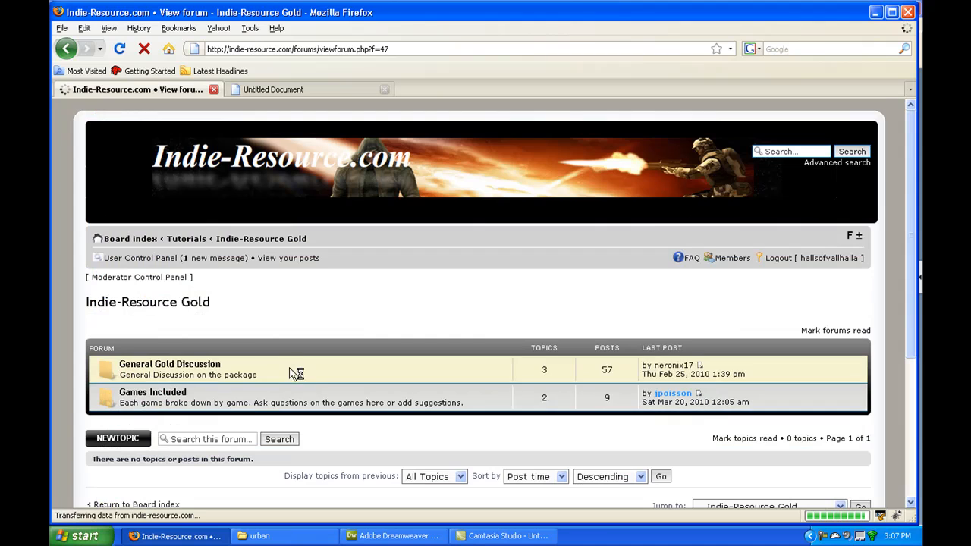
# Enter the Games Included subforum listing Urban Realms and other game boards
pyautogui.click(152, 392)
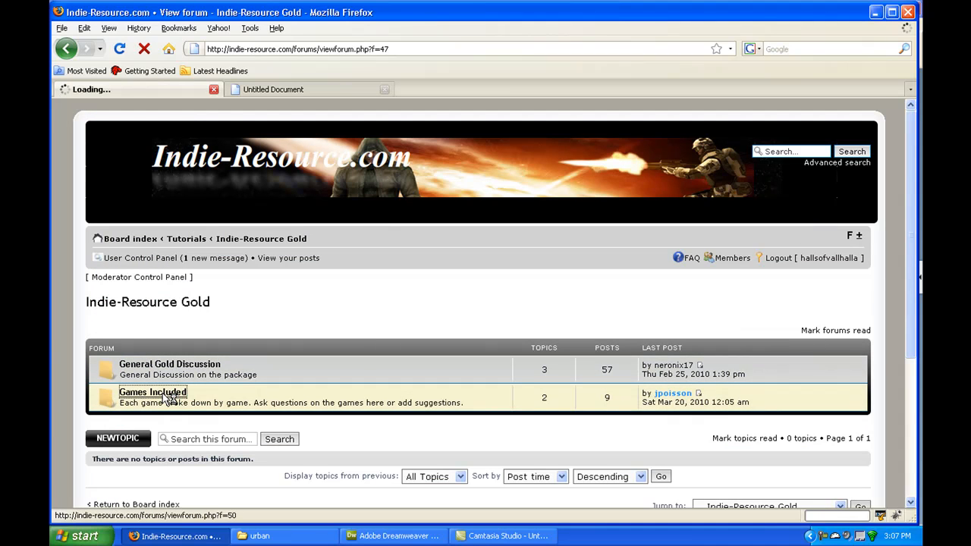
pyautogui.click(152, 391)
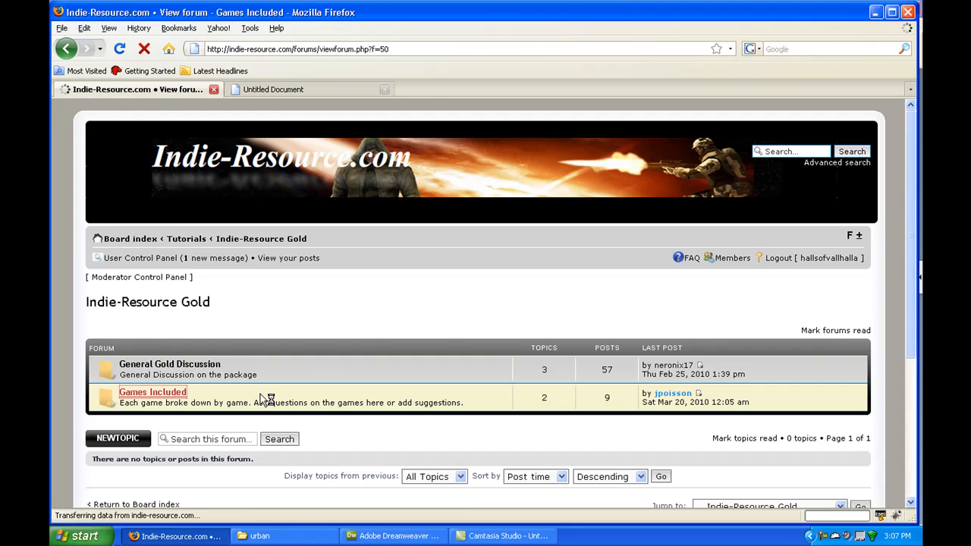
pyautogui.click(151, 391)
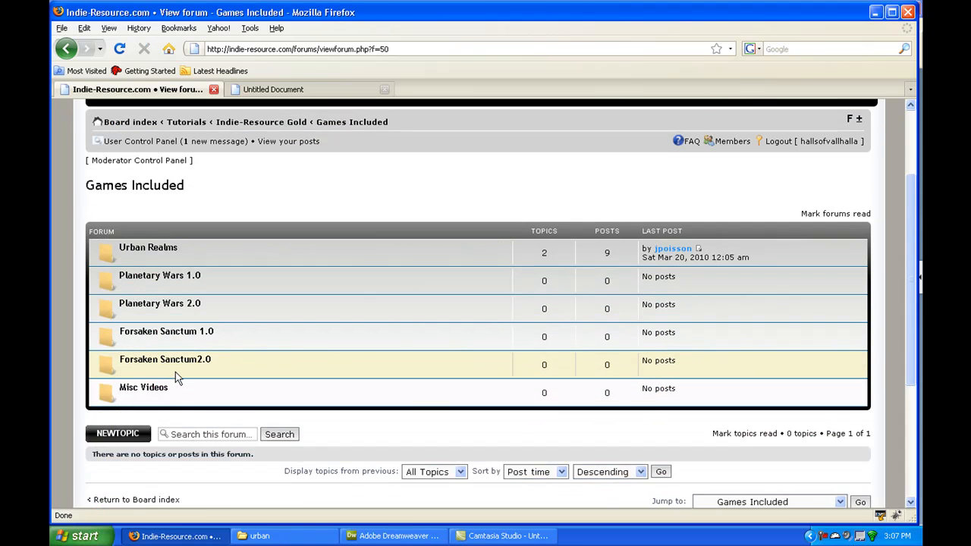
pyautogui.scroll(3)
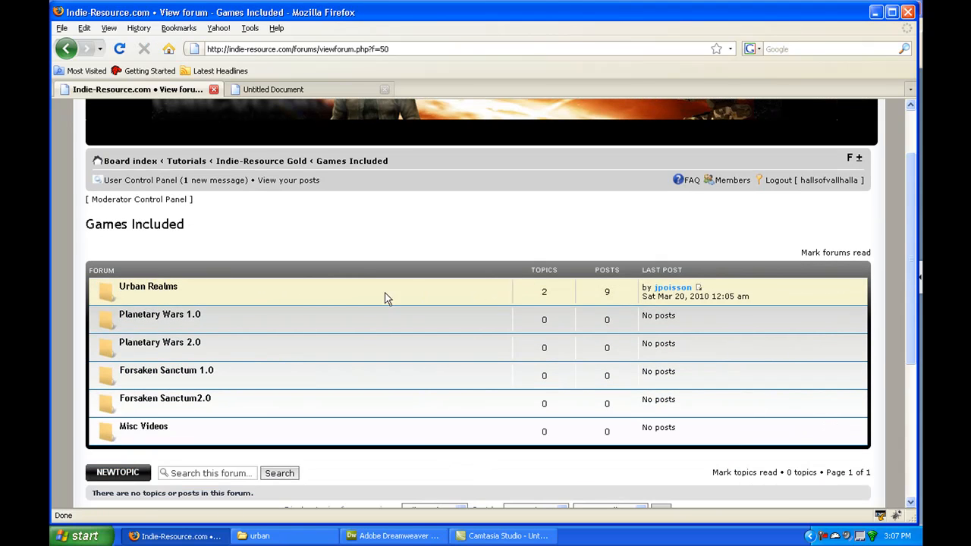